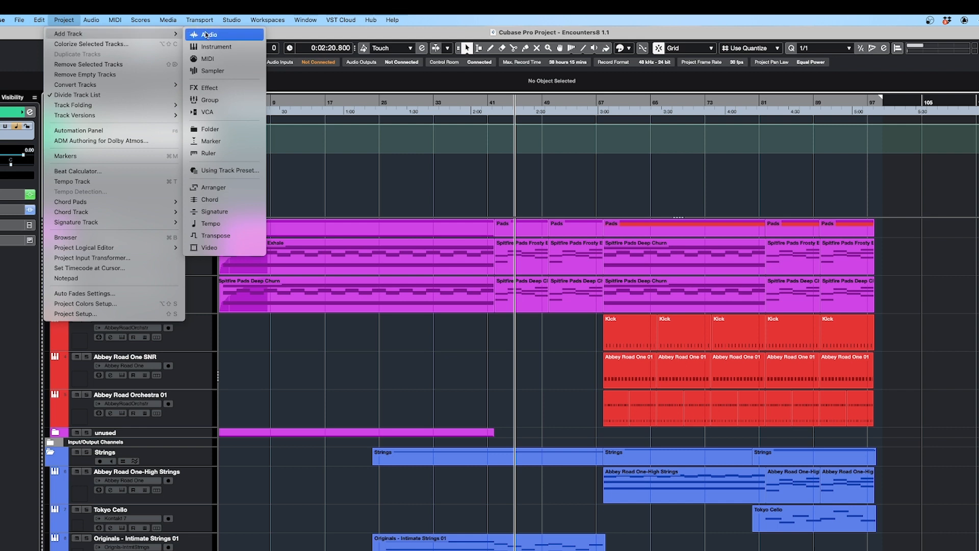
mouse_move(224, 141)
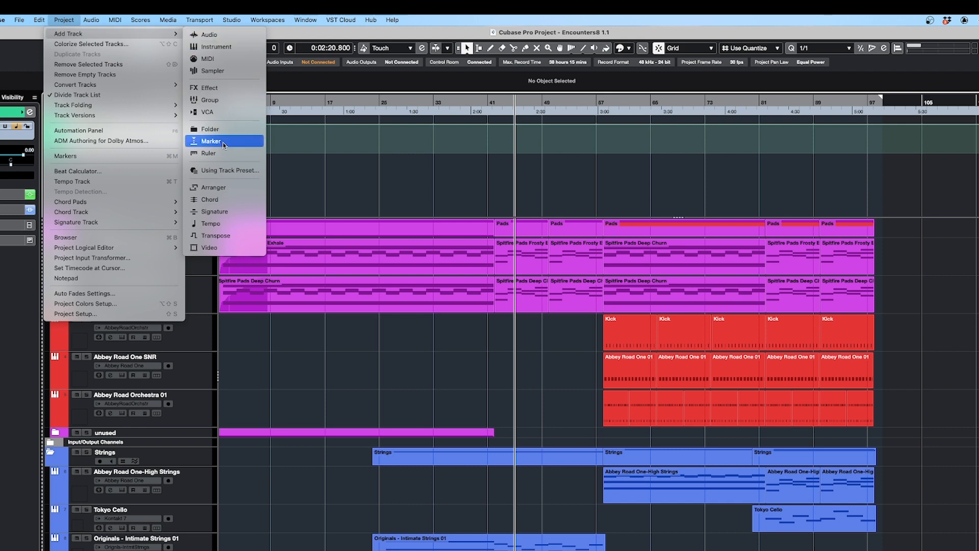
Step: Add a marker track named 'Markers', select it, and open its Marker window
click(211, 141)
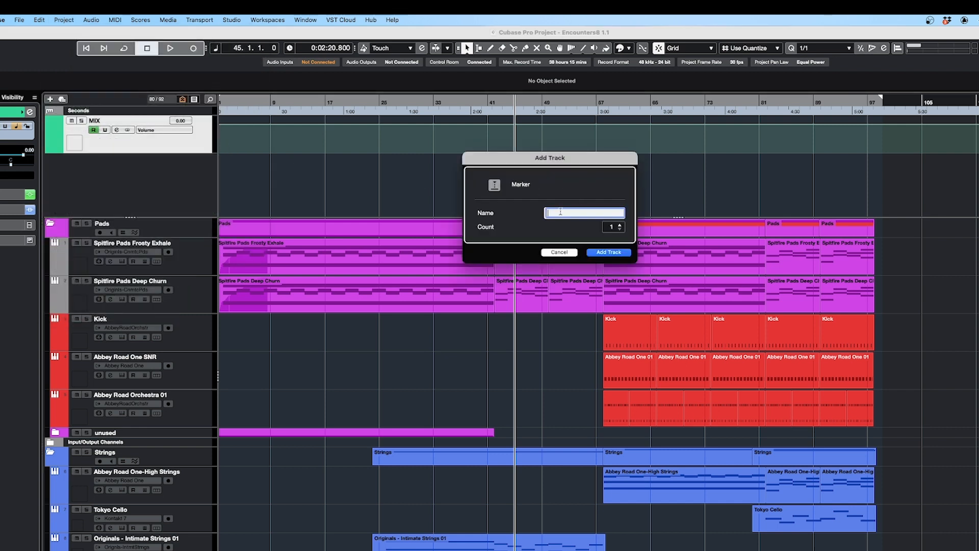
text(M)
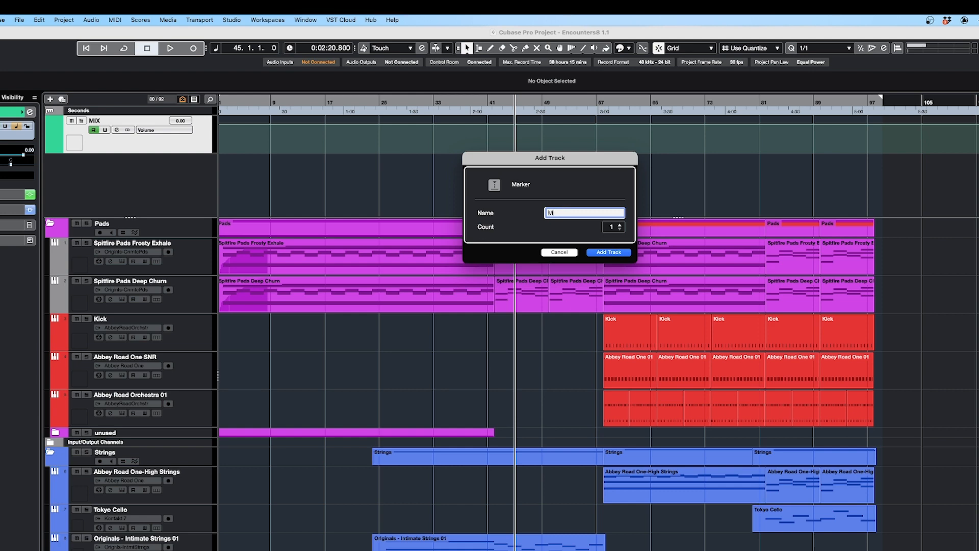
click(606, 251)
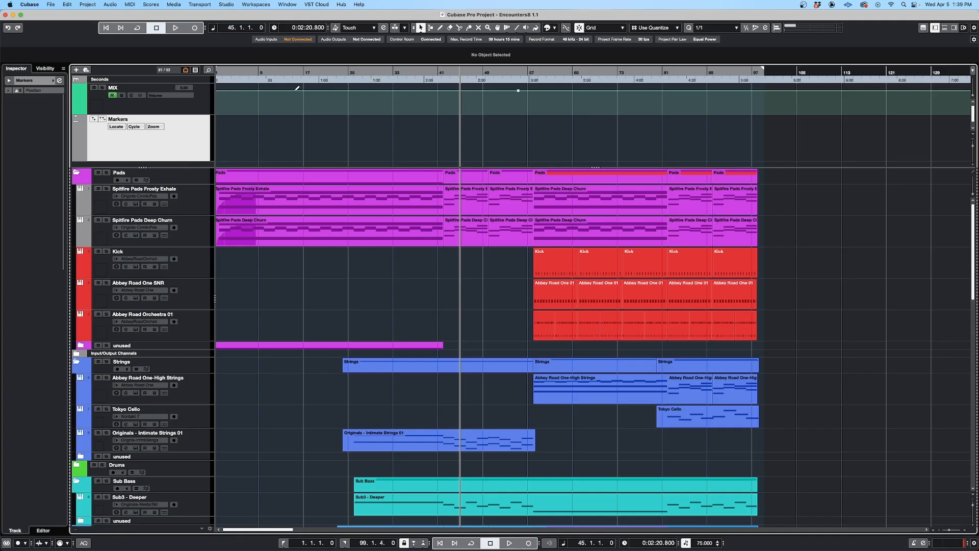
click(25, 80)
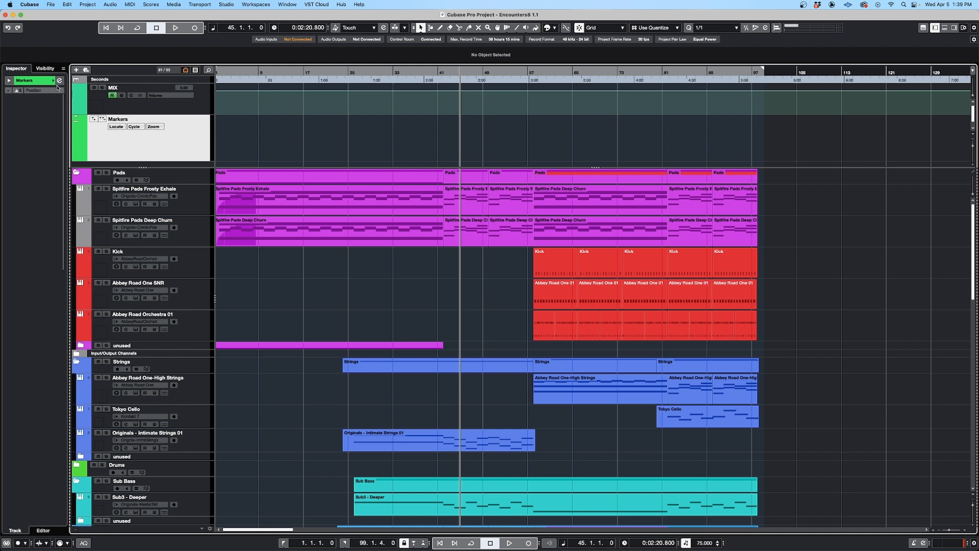
click(59, 81)
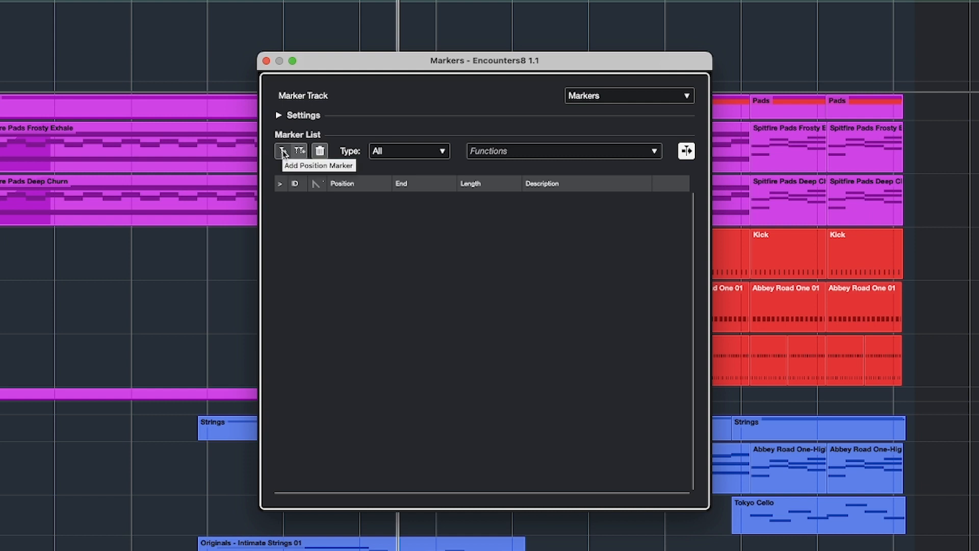
Step: Add several position markers at the playhead position, bar 45
click(282, 151)
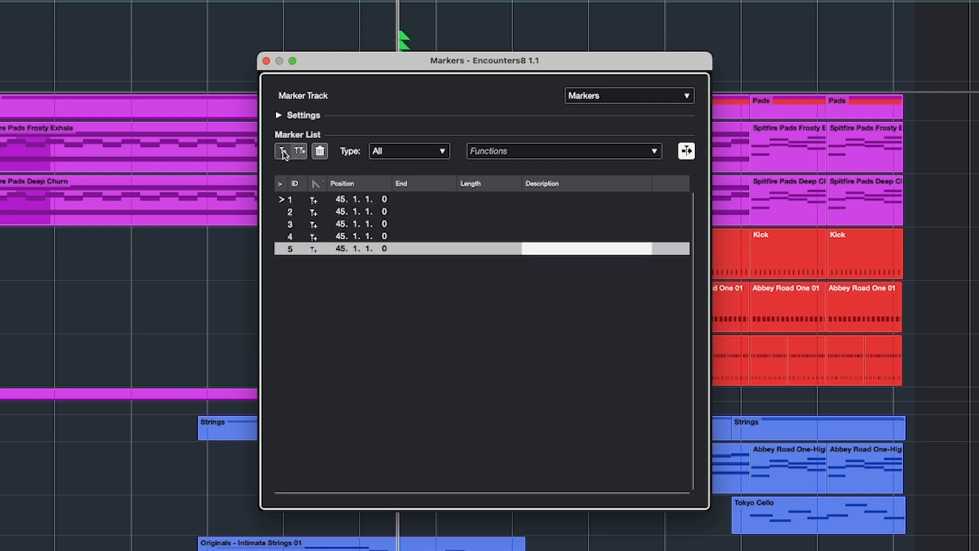
click(282, 151)
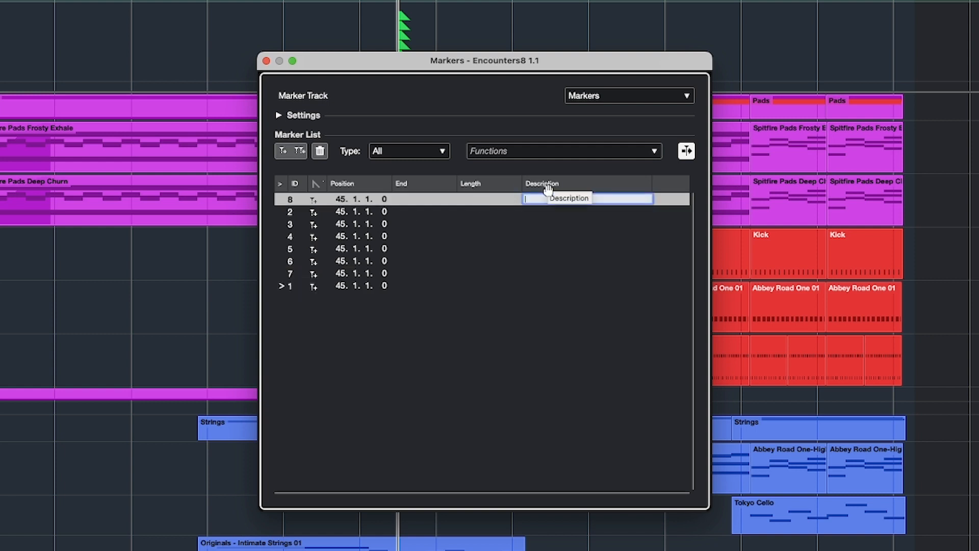
Step: Enter 'V1' as the top marker's description, then move to the next marker's description
text(V)
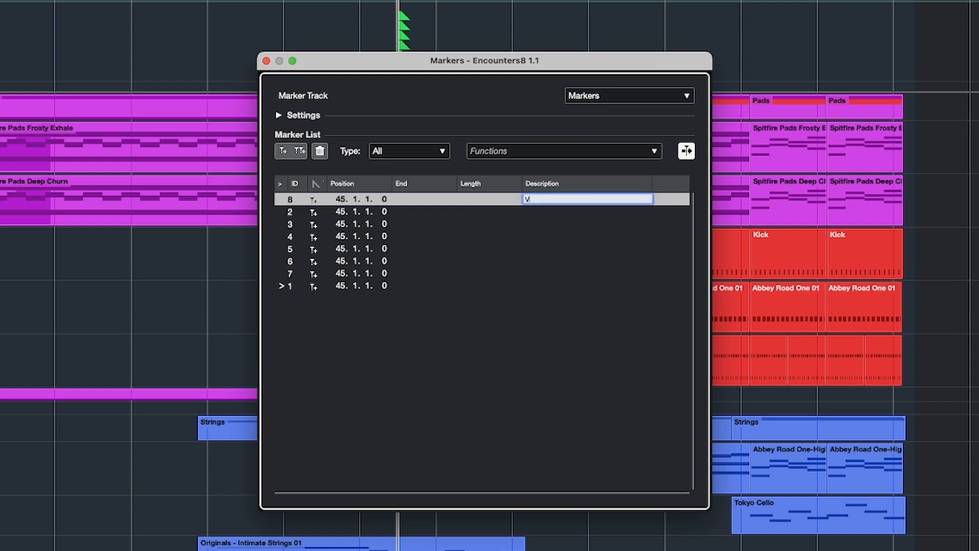
text(1)
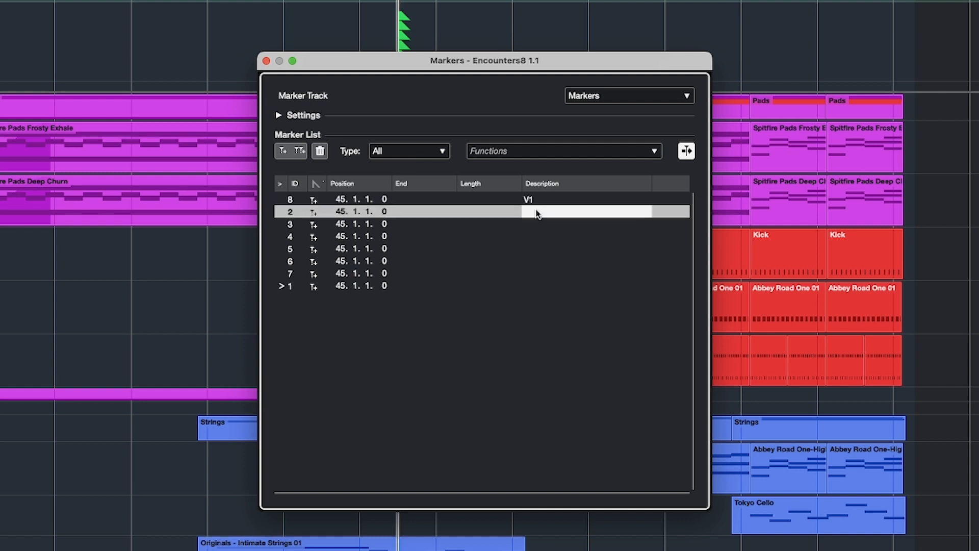
double_click(587, 211)
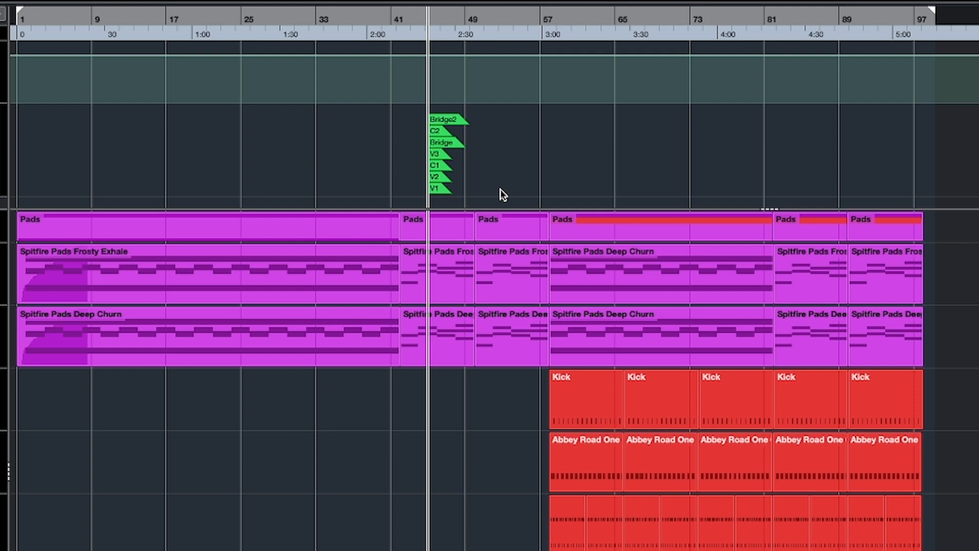
mouse_move(446, 196)
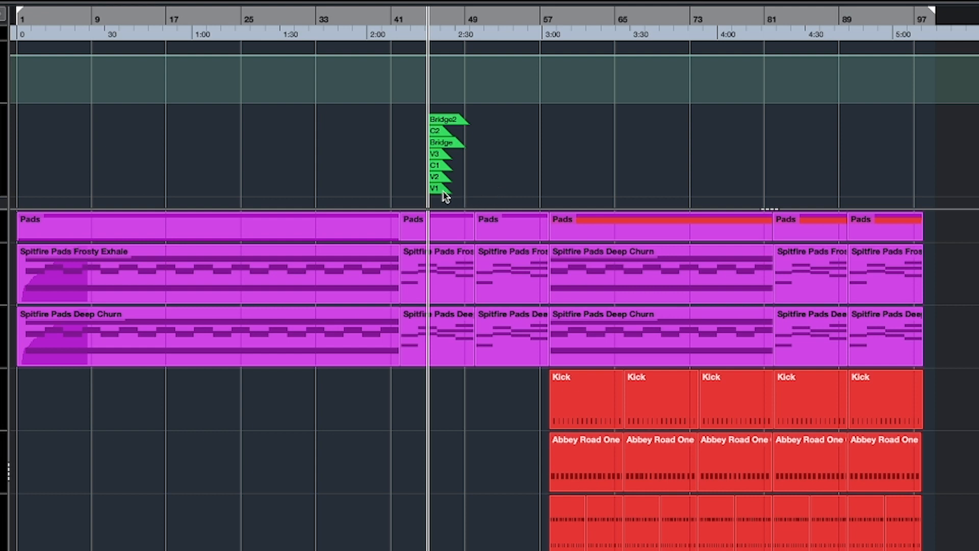
mouse_move(441, 194)
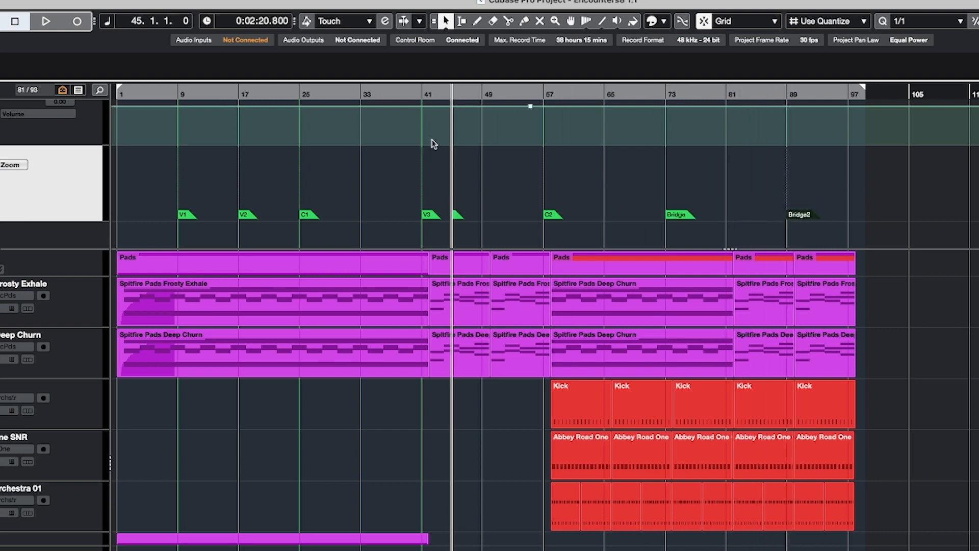
Step: Place the project cursor near bar 30 on the ruler
click(344, 96)
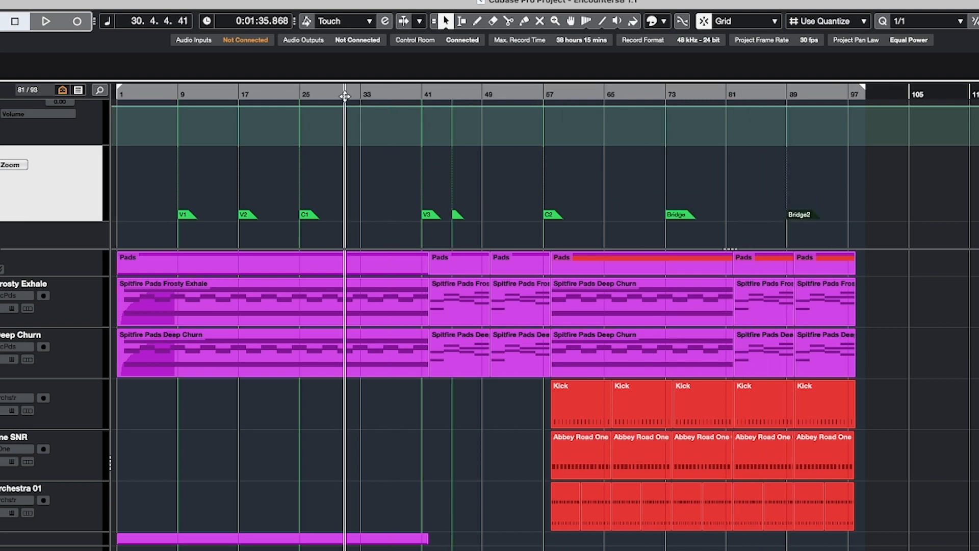